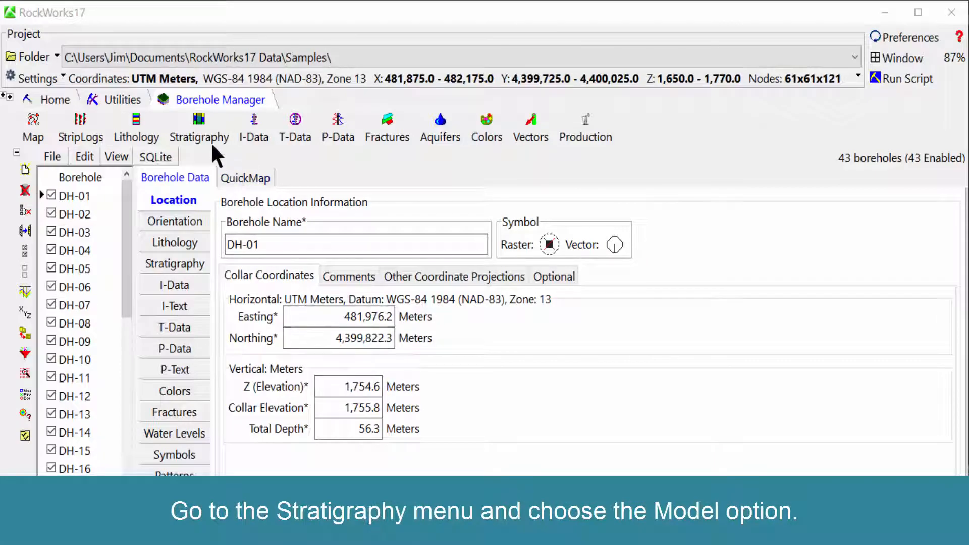
# Step: Launch the Stratigraphy Model tool from Borehole Manager with Interpolate Surfaces checked
pyautogui.click(199, 127)
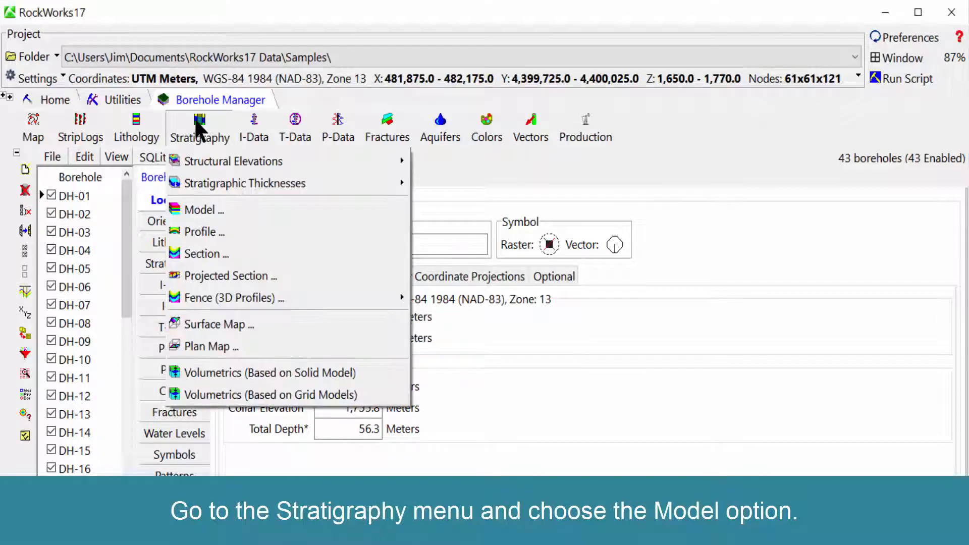
pyautogui.moveTo(204, 209)
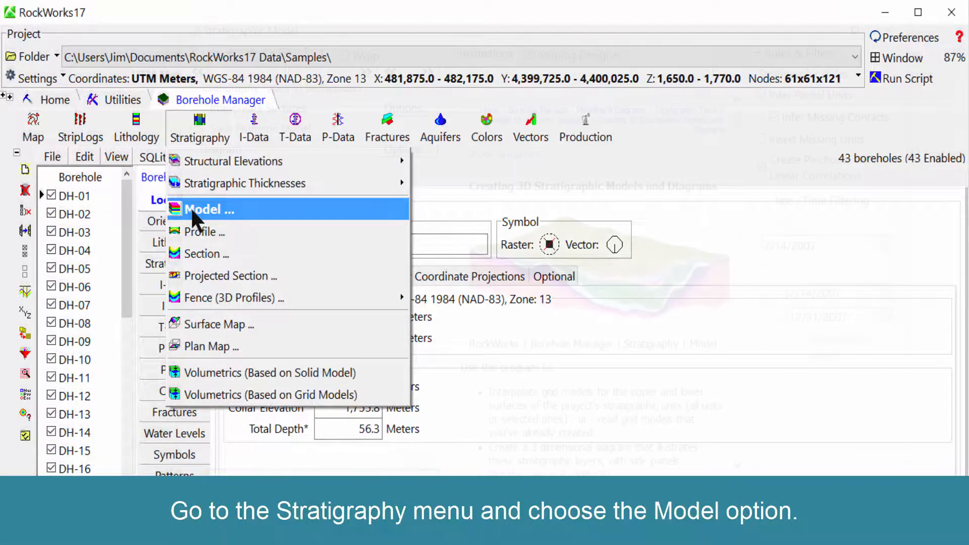
pyautogui.click(210, 209)
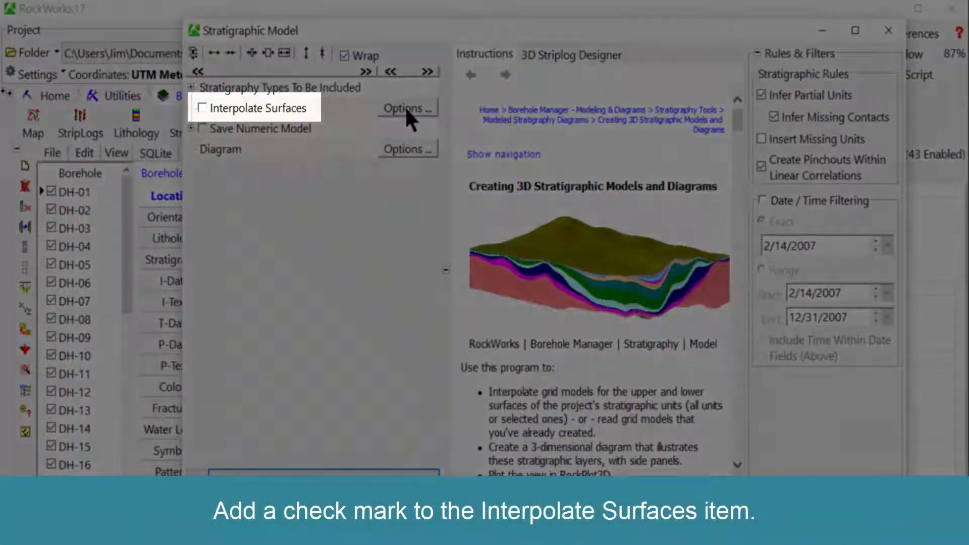
pyautogui.click(203, 108)
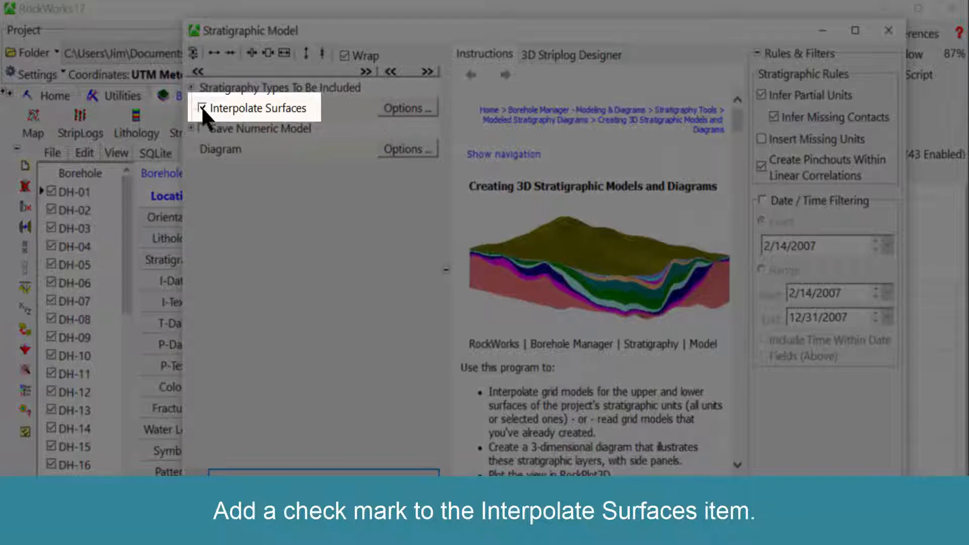
pyautogui.click(202, 108)
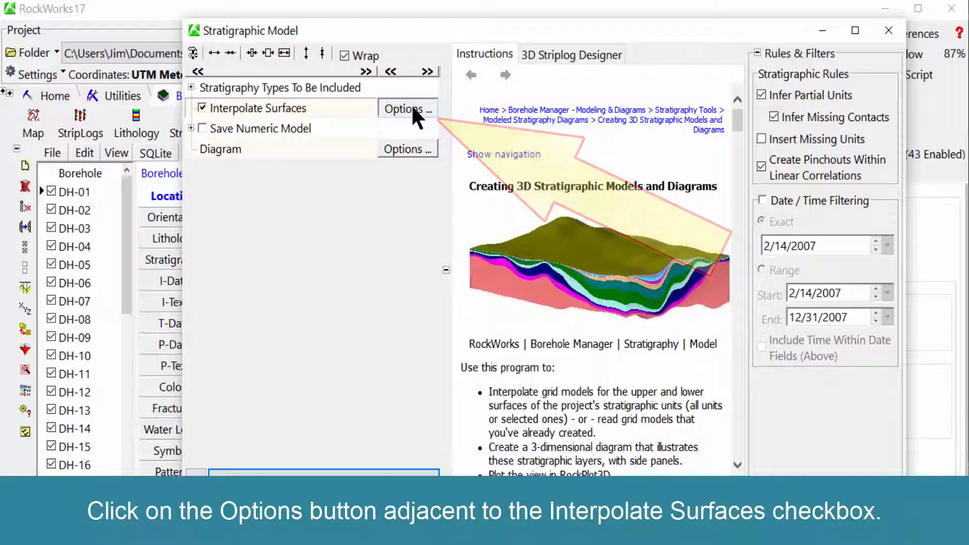
# Step: In the surface interpolation options, set the modeling sequence to Base-to-Top (Onlap)
pyautogui.click(406, 109)
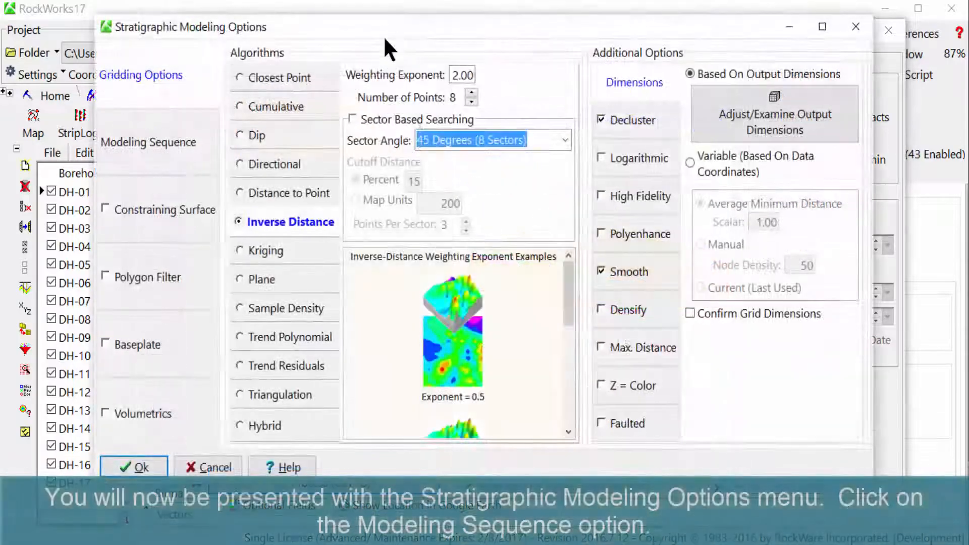
pyautogui.click(149, 142)
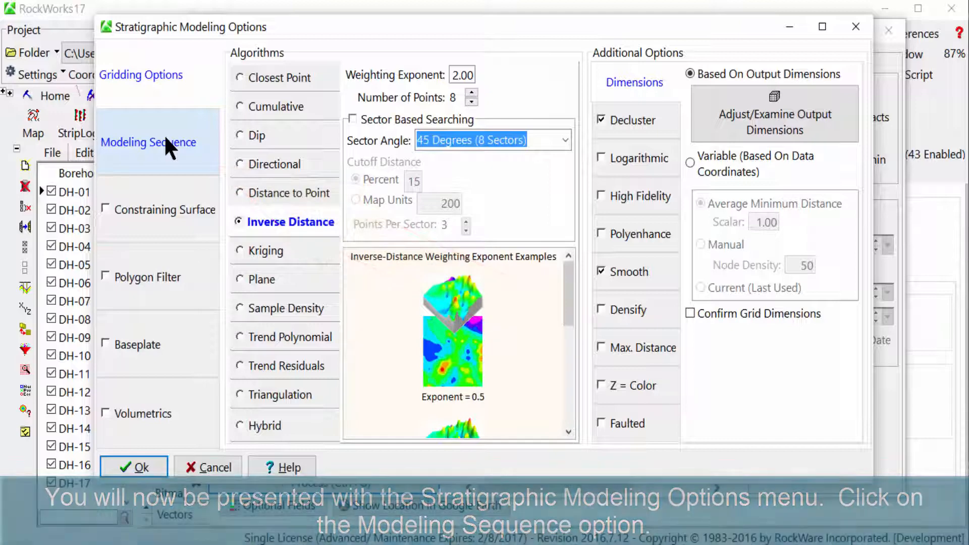
pyautogui.click(148, 142)
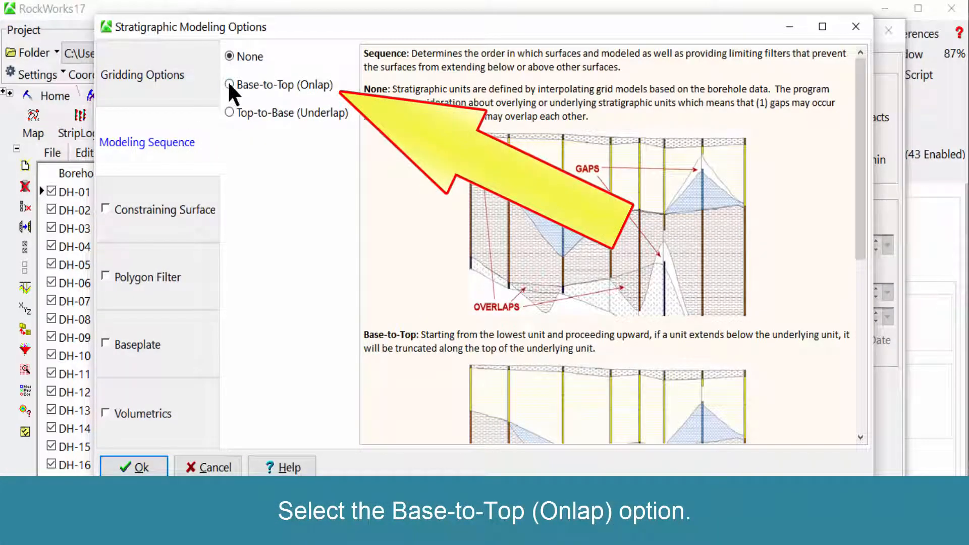
pyautogui.click(229, 85)
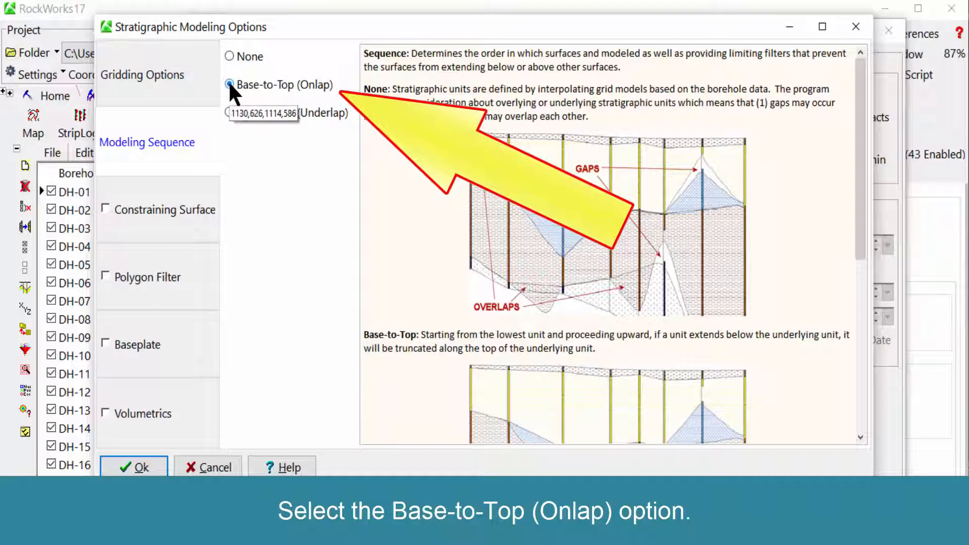
pyautogui.click(141, 74)
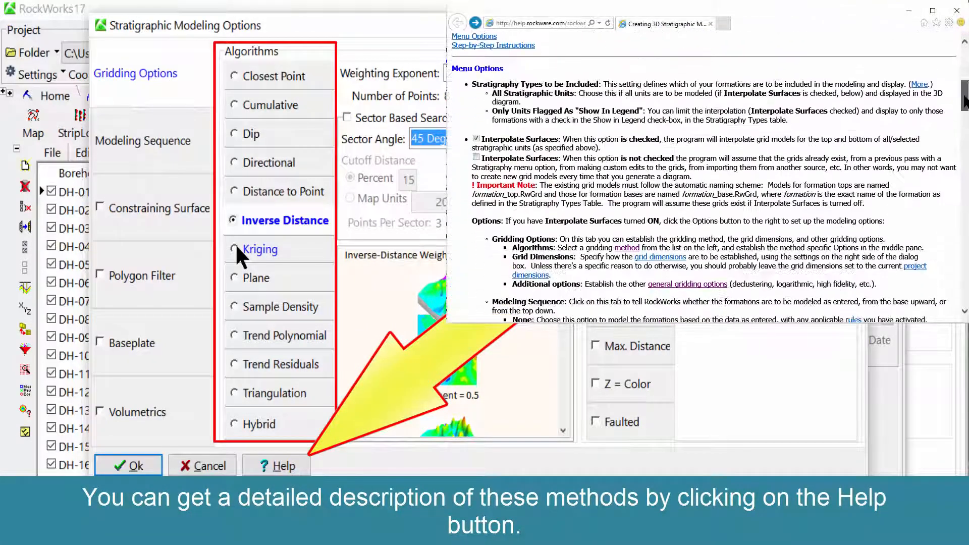
# Step: Review Kriging help, keep Inverse Distance gridding on output dimensions, and accept the options
pyautogui.click(259, 249)
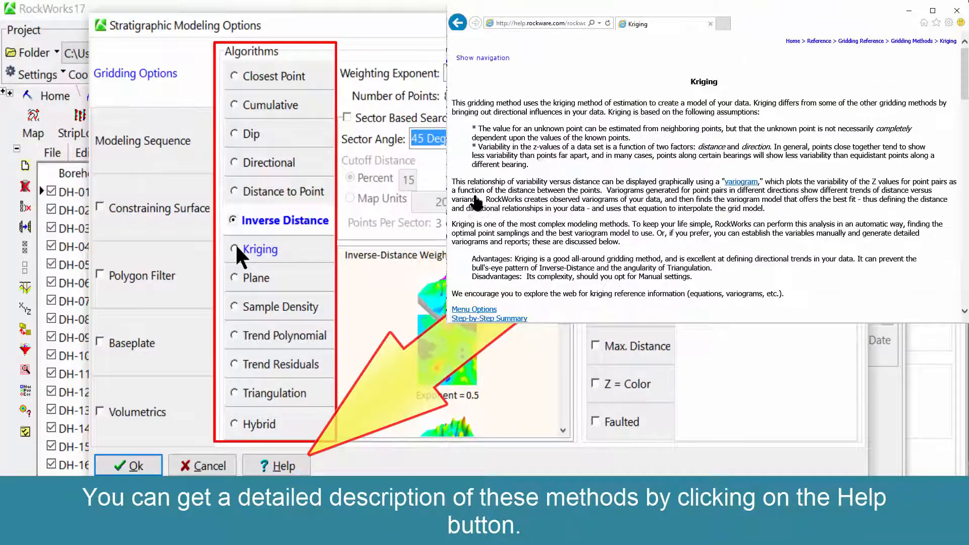
pyautogui.scroll(-3)
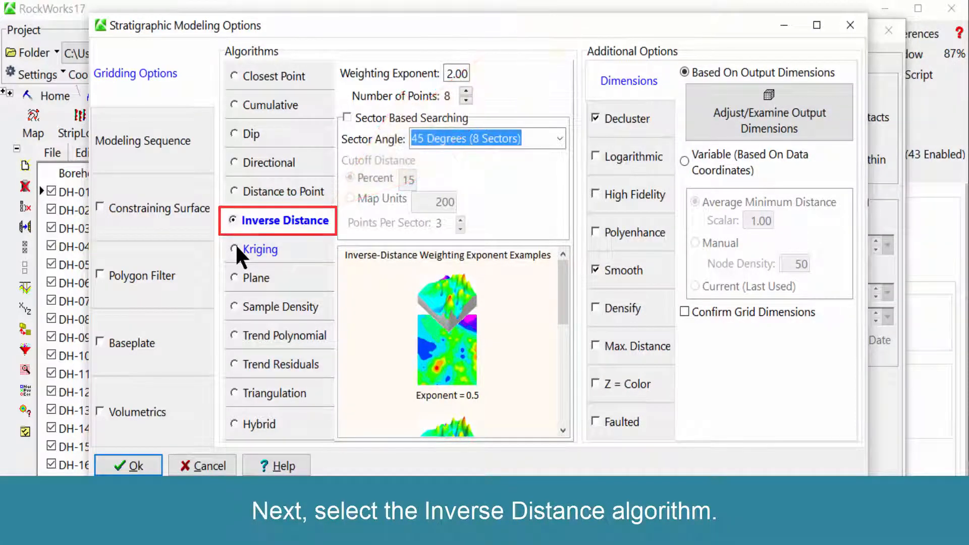
pyautogui.click(234, 220)
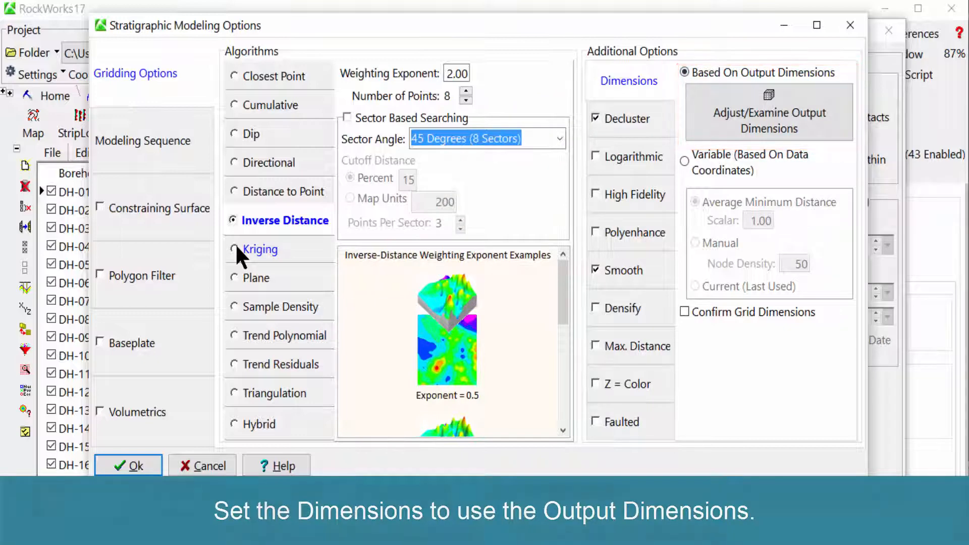
pyautogui.moveTo(281, 235)
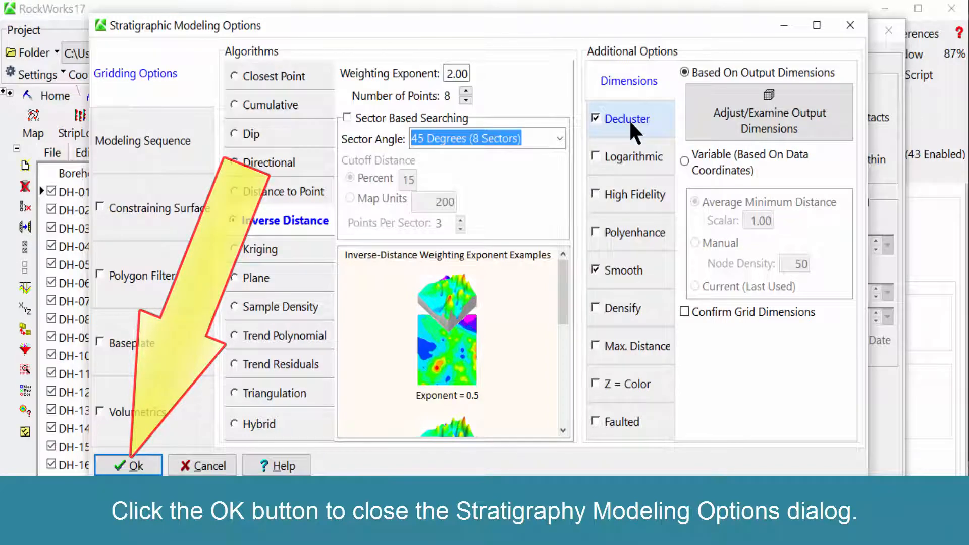
pyautogui.click(128, 465)
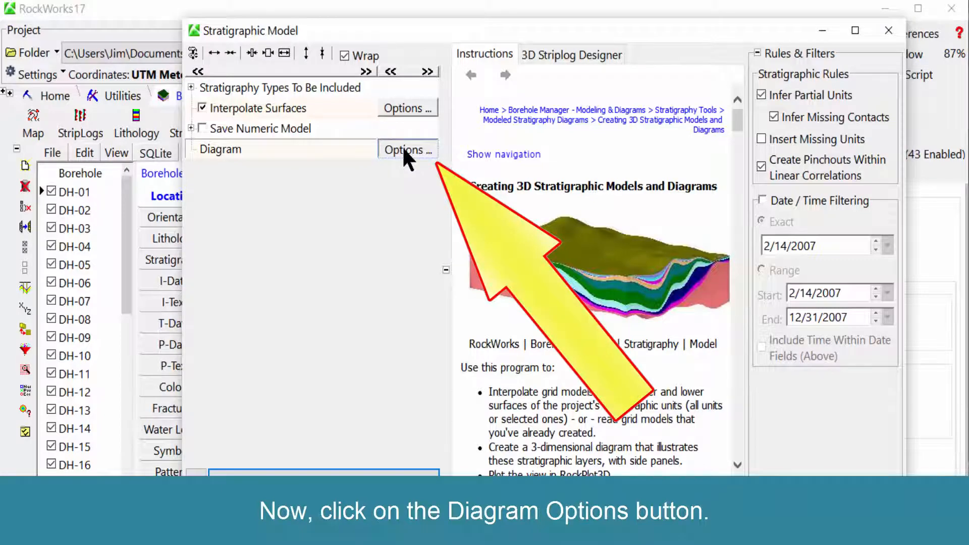
# Step: Clear all Diagram Options and process the model into a 3D stratigraphy block diagram
pyautogui.click(407, 150)
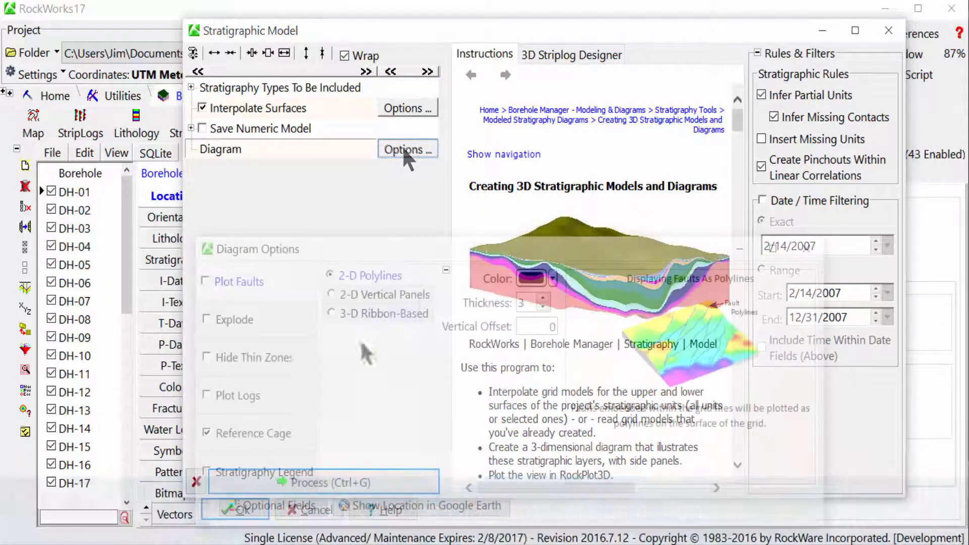
pyautogui.click(407, 149)
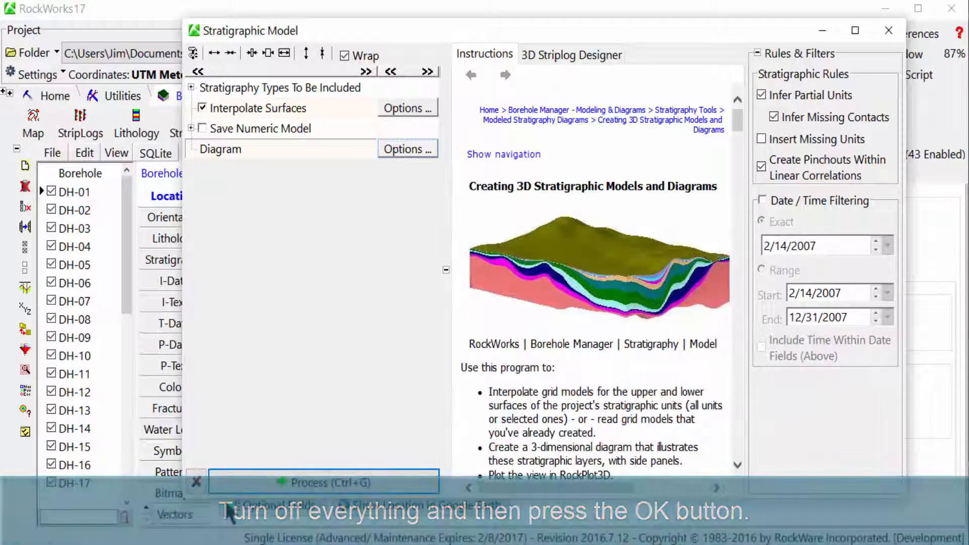
pyautogui.click(322, 482)
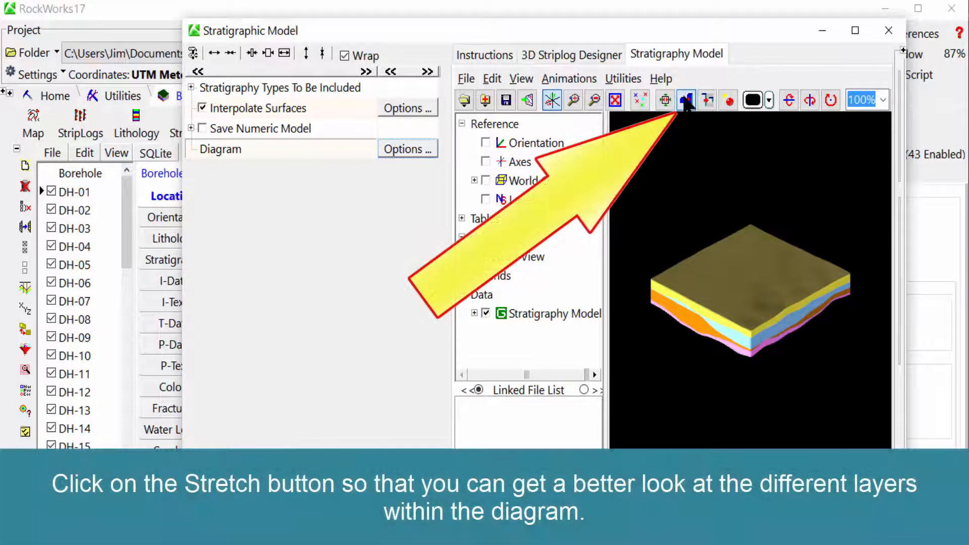
# Step: Stretch the model vertically, expand its formation list, and hide A-Horizon and Spergen Fm
pyautogui.click(686, 99)
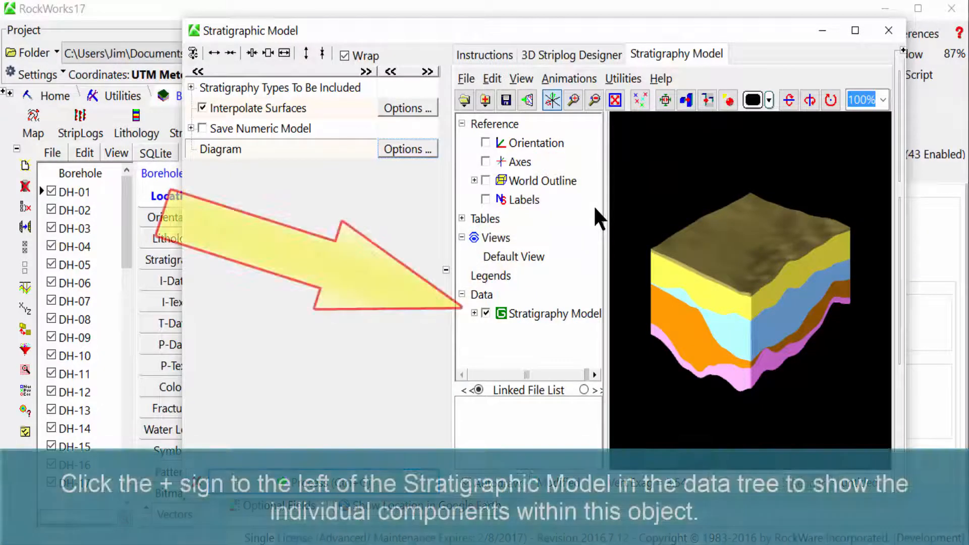
pyautogui.click(474, 314)
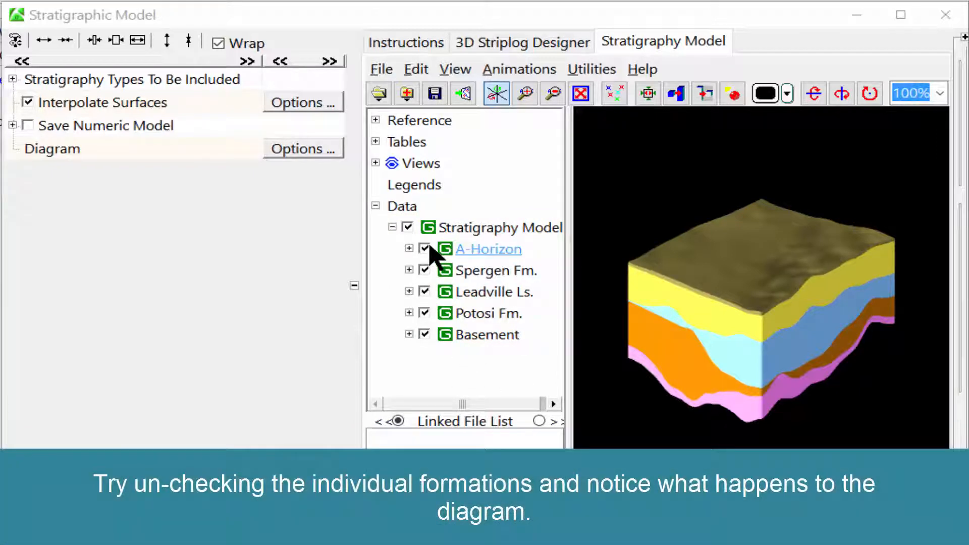
pyautogui.click(424, 248)
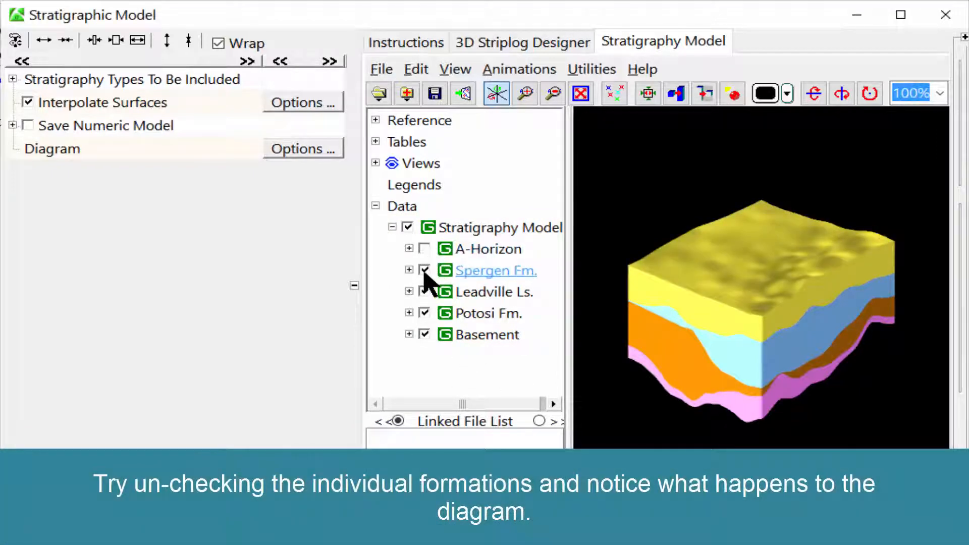
pyautogui.click(425, 270)
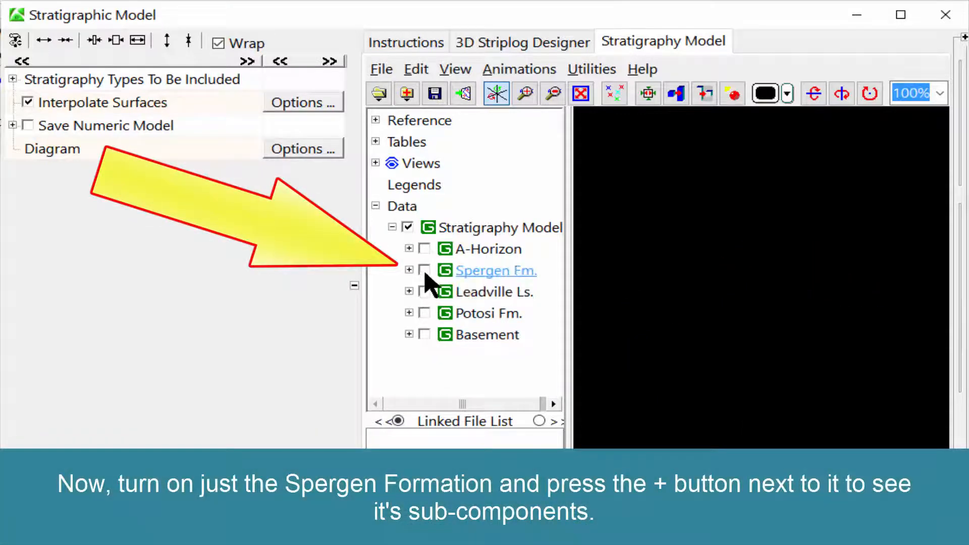
# Step: Show Spergen Fm. again, expand its components, and hide its top grid
pyautogui.click(424, 270)
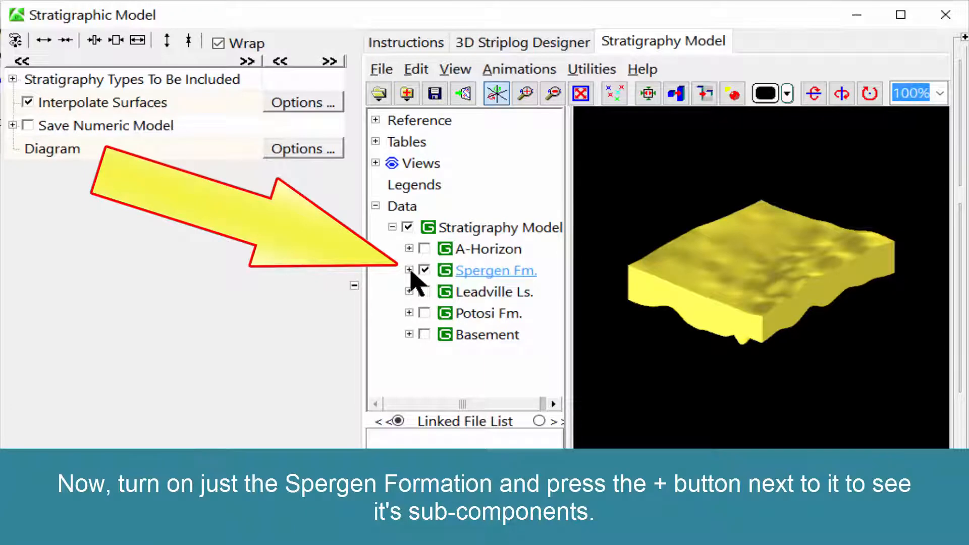
pyautogui.click(409, 270)
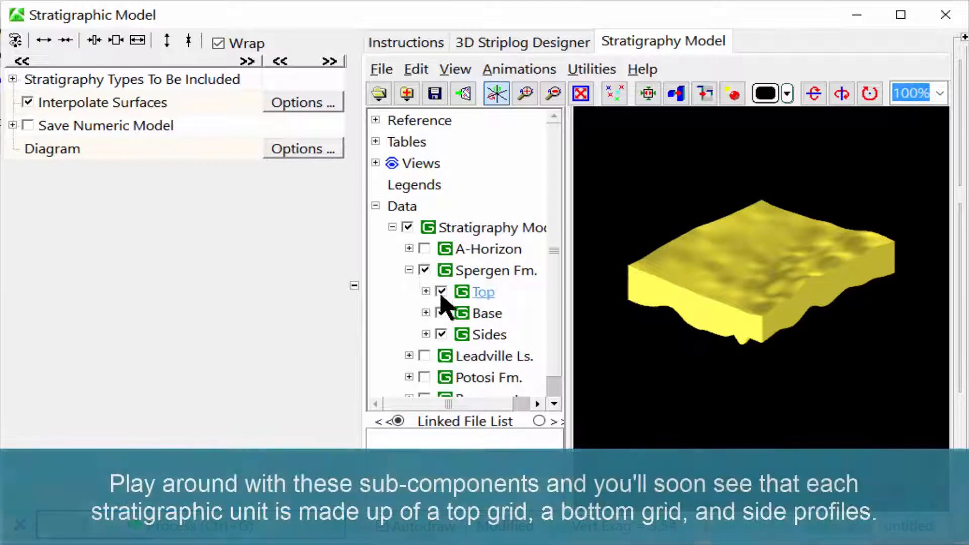
pyautogui.click(440, 292)
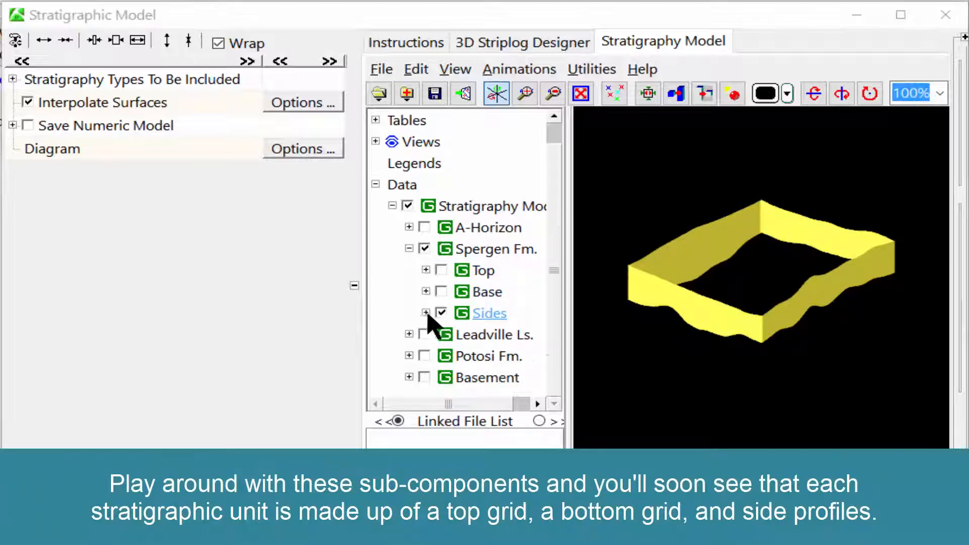
# Step: Expand Spergen's side profiles, hide West and North sides, then restore top and base grids
pyautogui.click(425, 311)
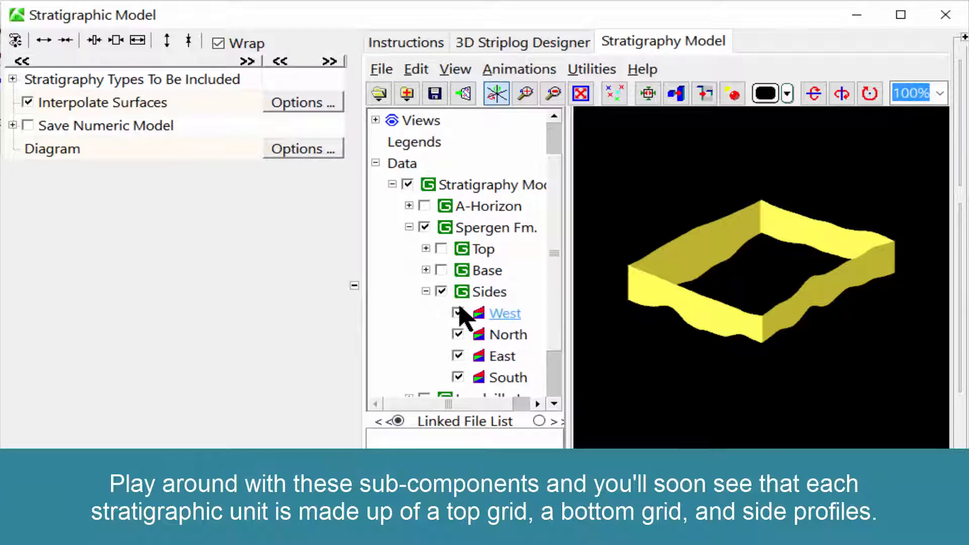
pyautogui.click(459, 313)
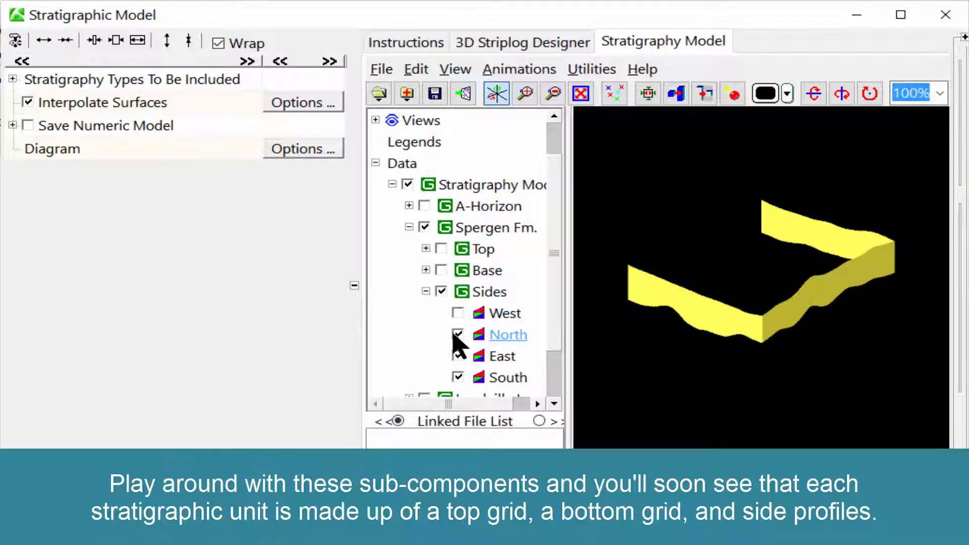
pyautogui.click(457, 334)
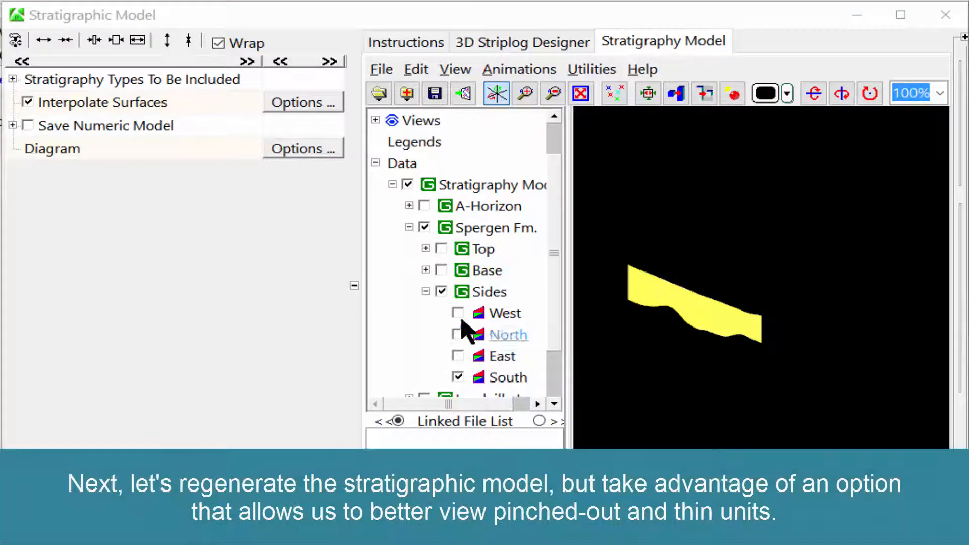
pyautogui.scroll(3)
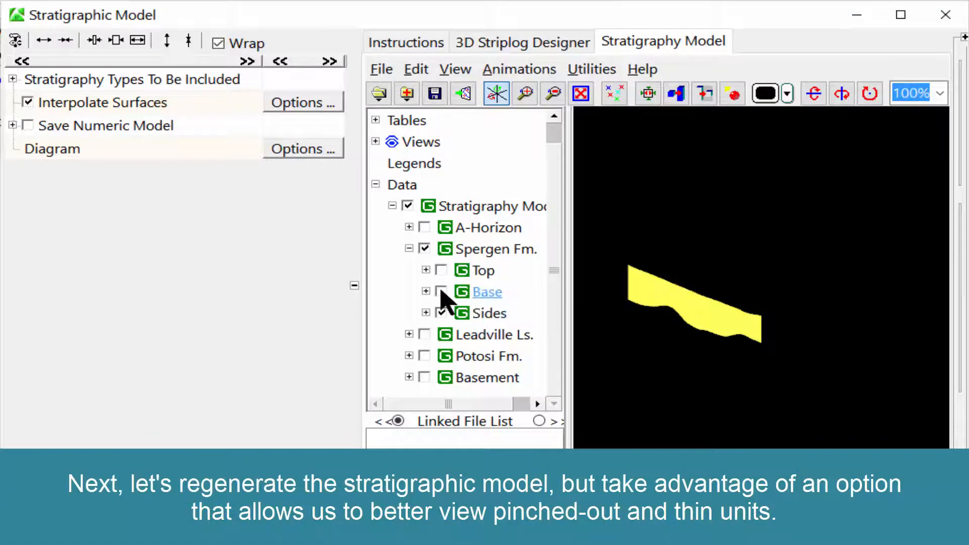
pyautogui.click(442, 270)
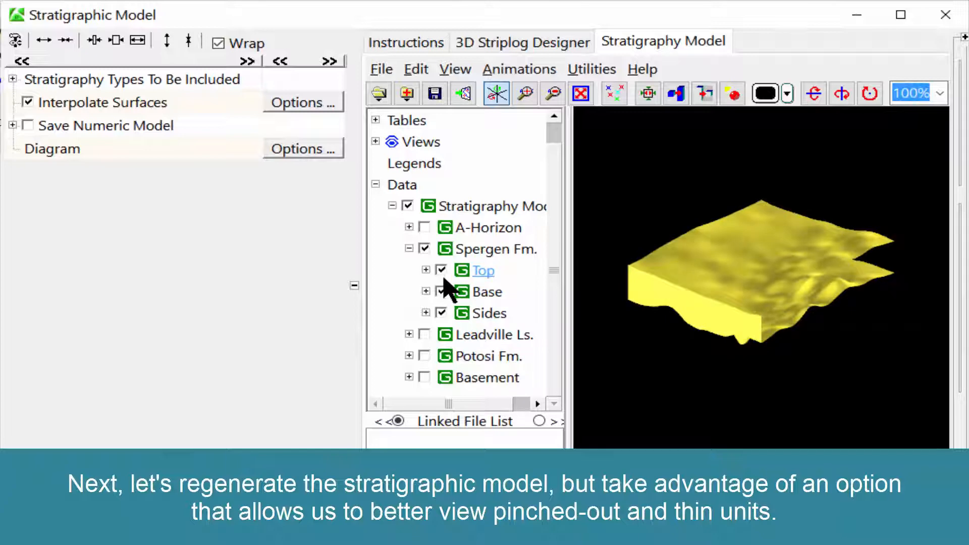
pyautogui.click(424, 334)
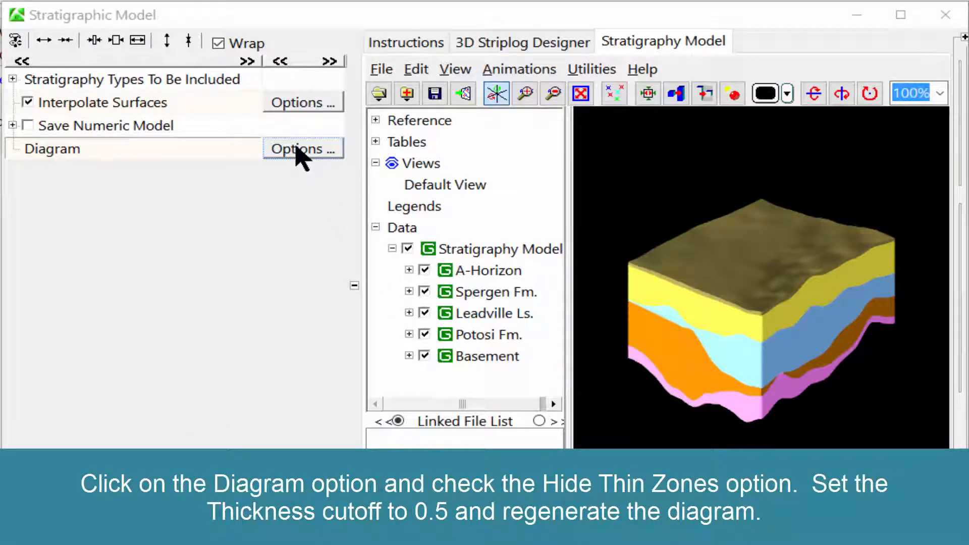
# Step: Enable Hide Thin Zones with a 0.5 cutoff and regenerate the block model
pyautogui.click(302, 148)
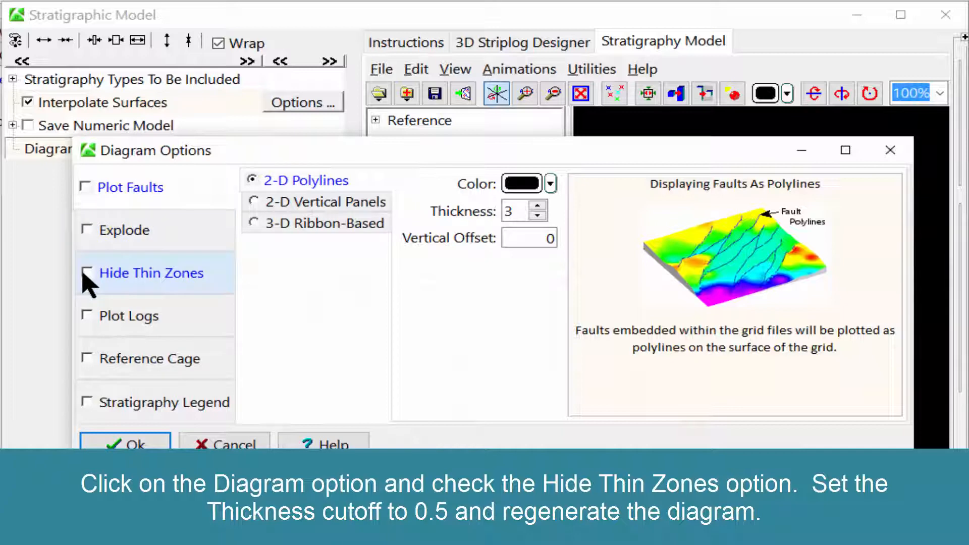
pyautogui.click(87, 272)
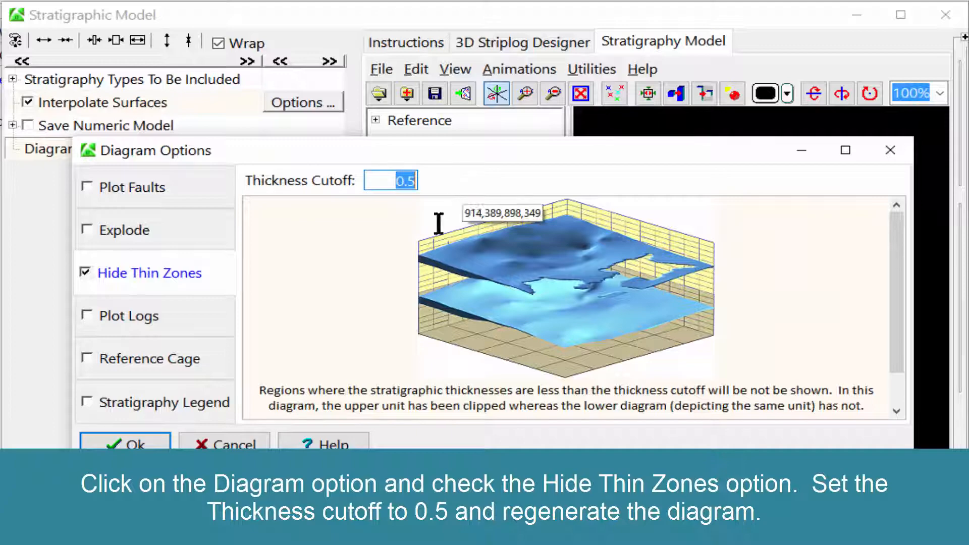
pyautogui.click(125, 443)
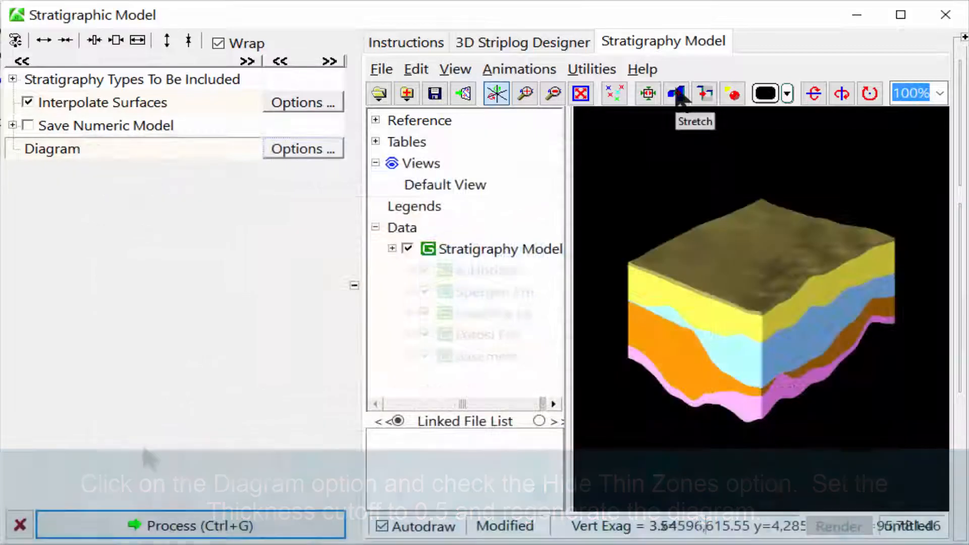
pyautogui.click(391, 248)
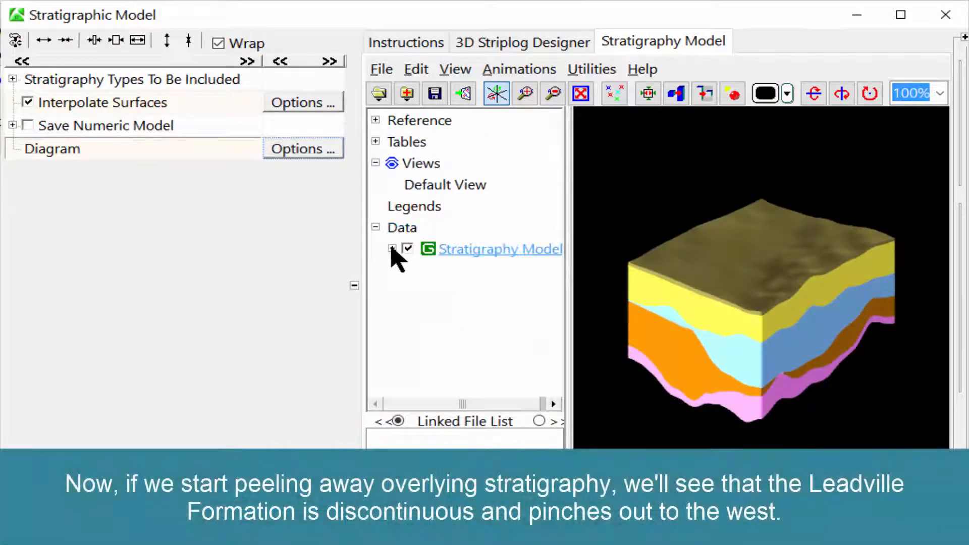
pyautogui.click(392, 248)
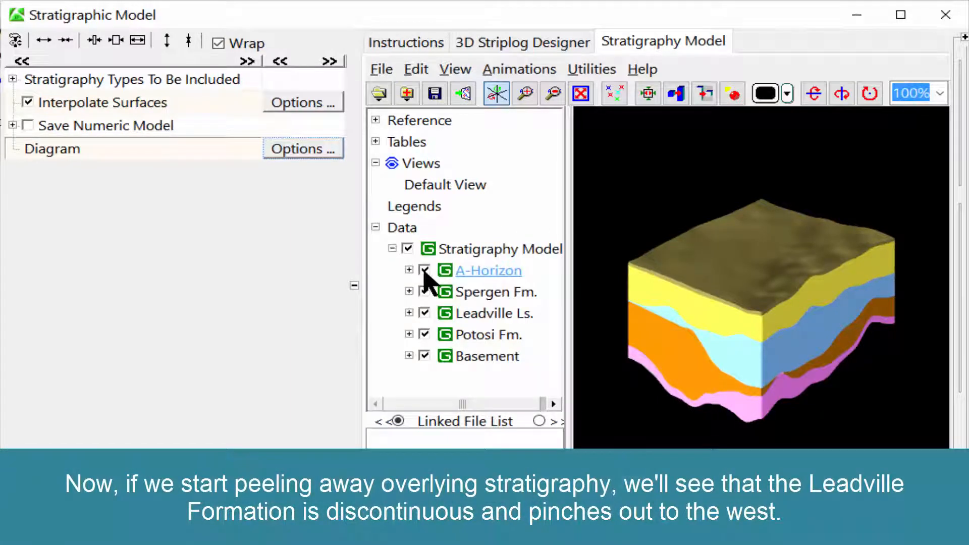
pyautogui.click(424, 270)
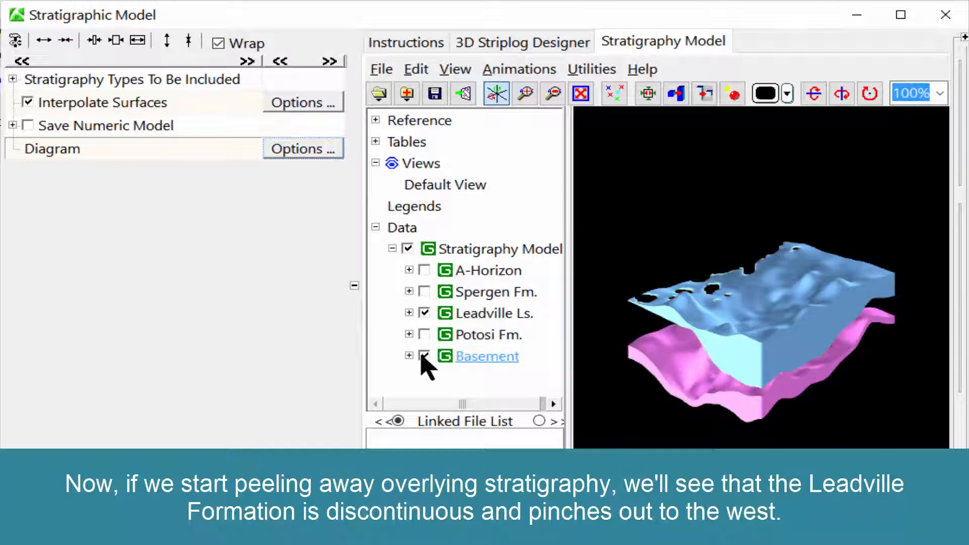
pyautogui.click(424, 355)
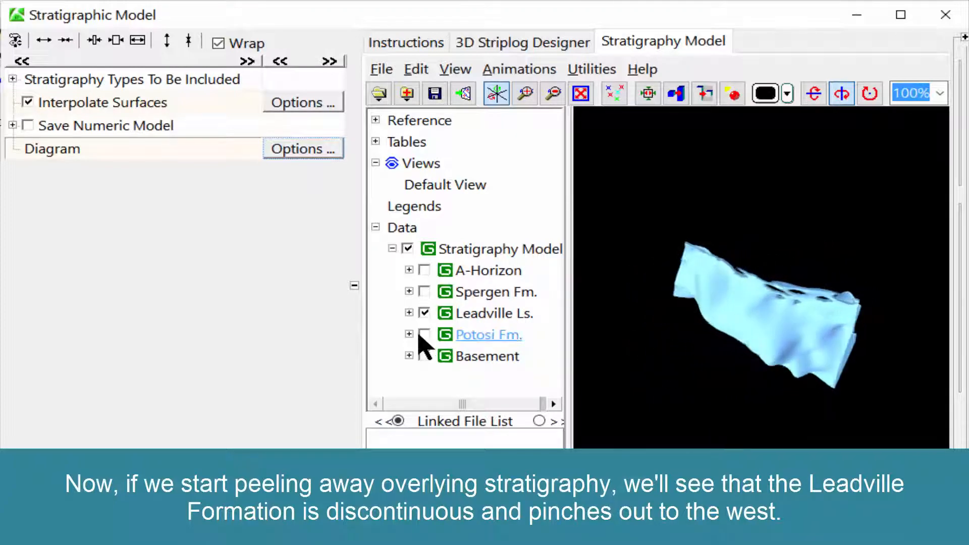
pyautogui.click(424, 334)
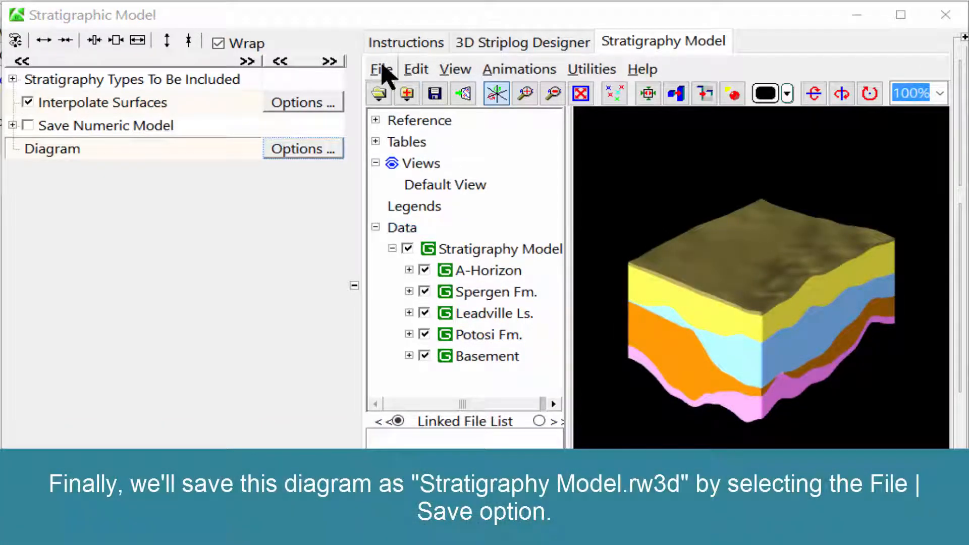
# Step: Open the Save As dialog from the RockPlot3D File menu
pyautogui.click(381, 69)
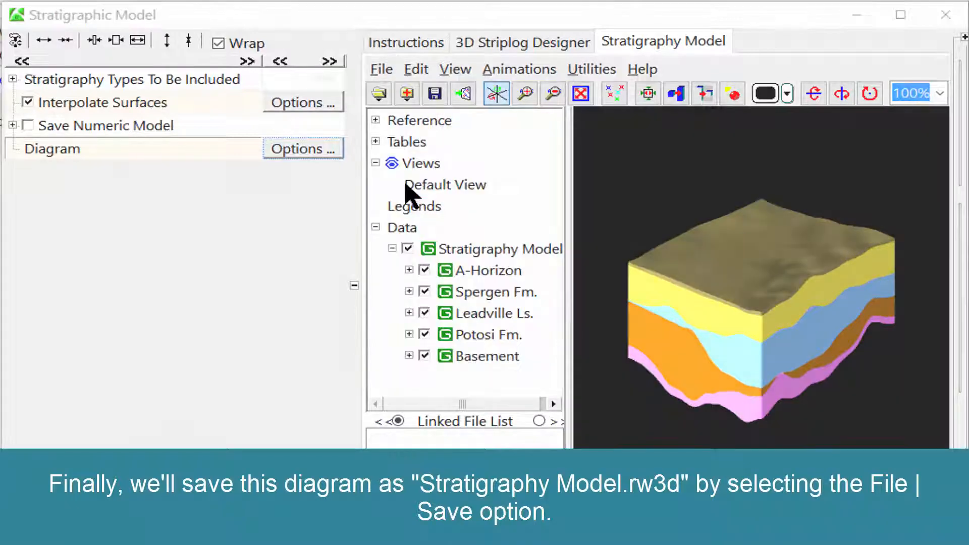
pyautogui.click(381, 69)
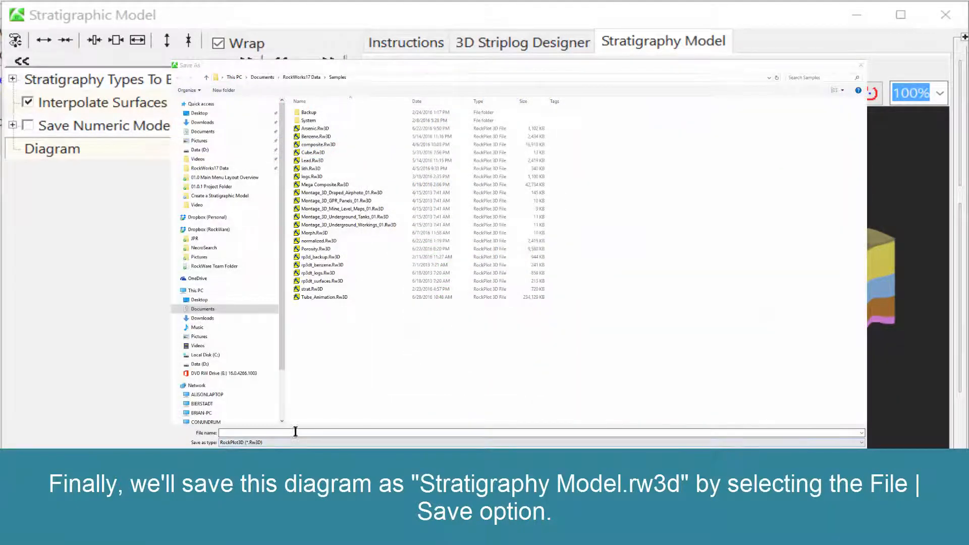